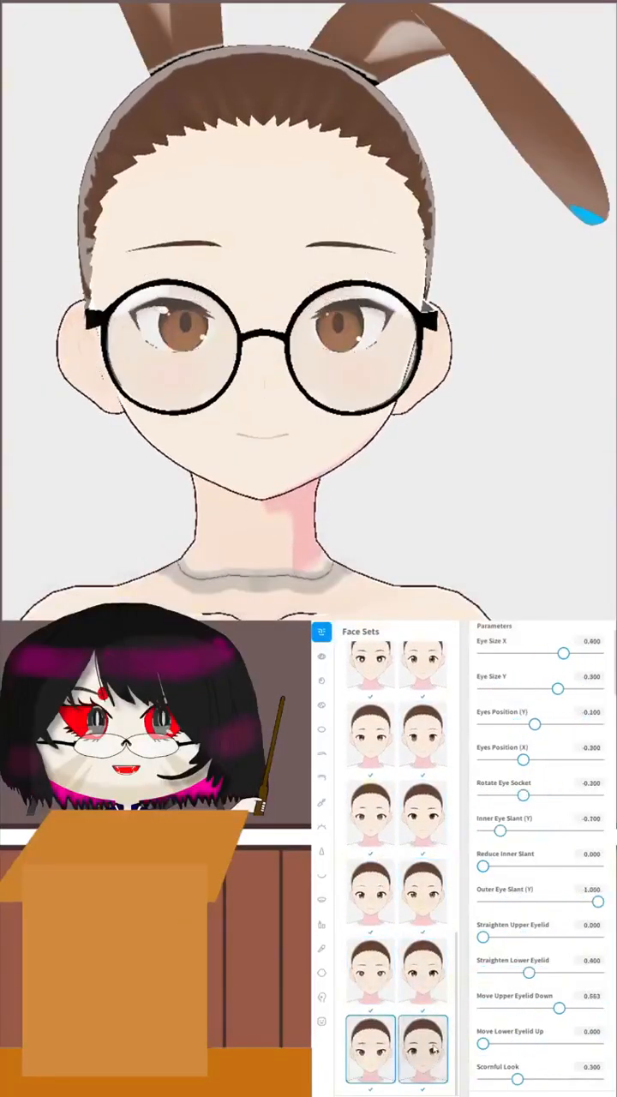
# Step: Apply a new face set preset and give the eyes magenta and teal irises
pyautogui.click(423, 665)
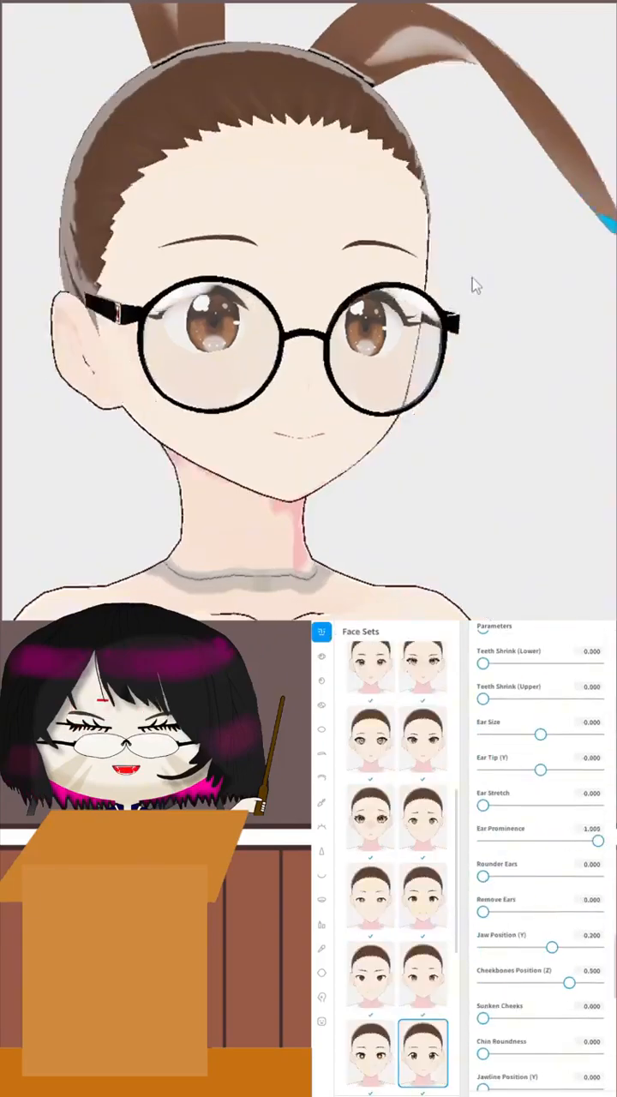
pyautogui.moveTo(538, 735); pyautogui.dragTo(482, 734)
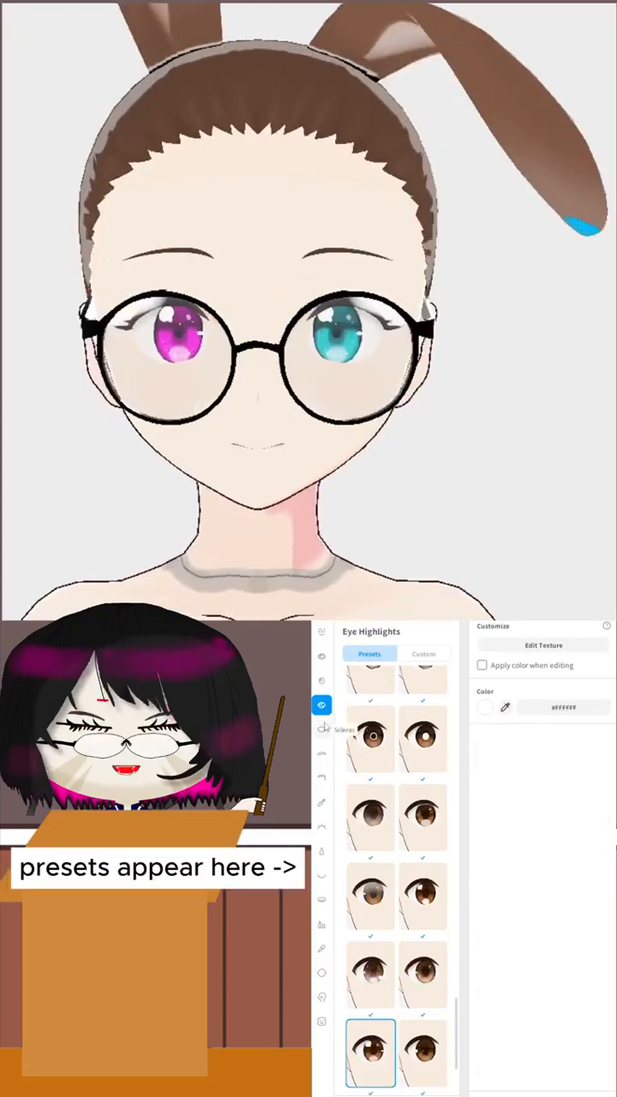
# Step: Open the eye highlight texture editor to paint on a new layer in #FF00E8
pyautogui.click(545, 645)
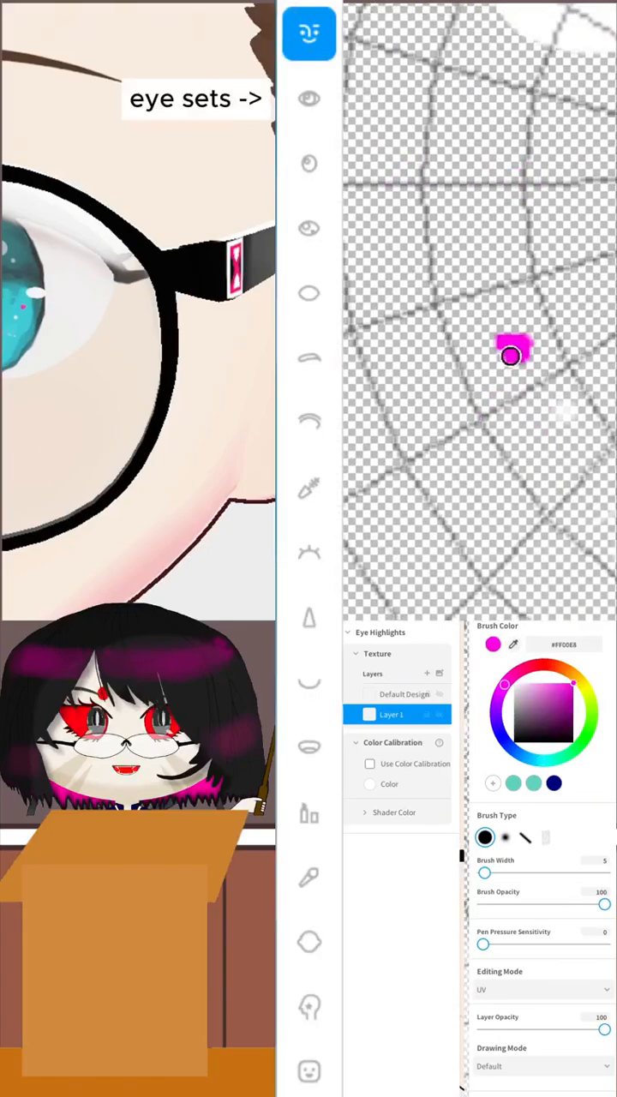
# Step: Paint pink sparkle dots onto the eye highlight texture
pyautogui.moveTo(514, 356); pyautogui.dragTo(514, 470)
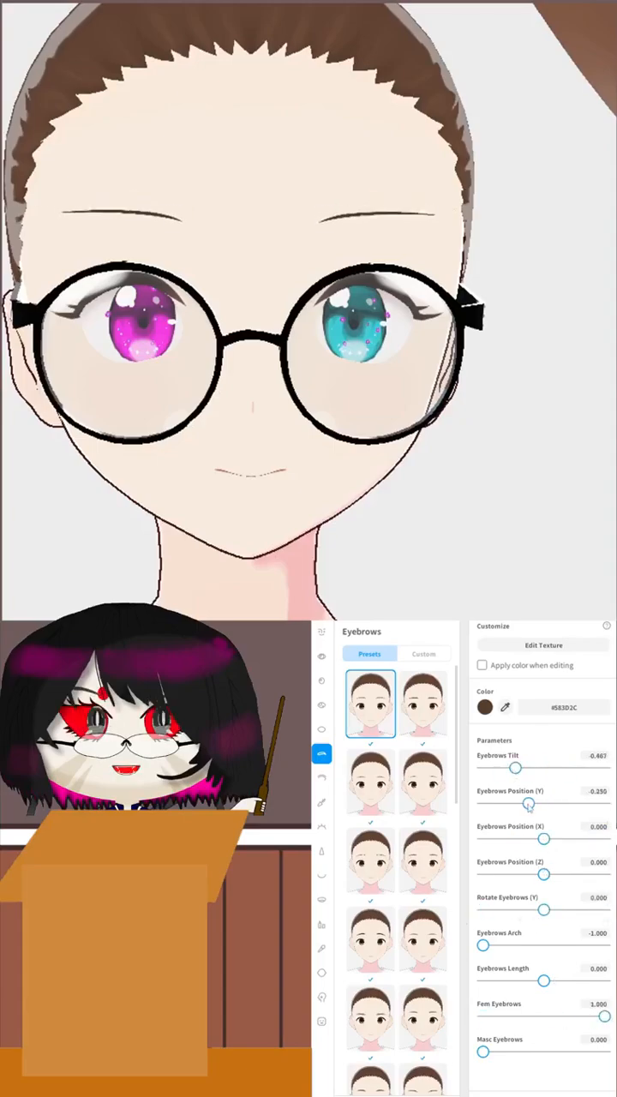
# Step: Choose a cheek preset and move on to the face paint presets
pyautogui.click(320, 802)
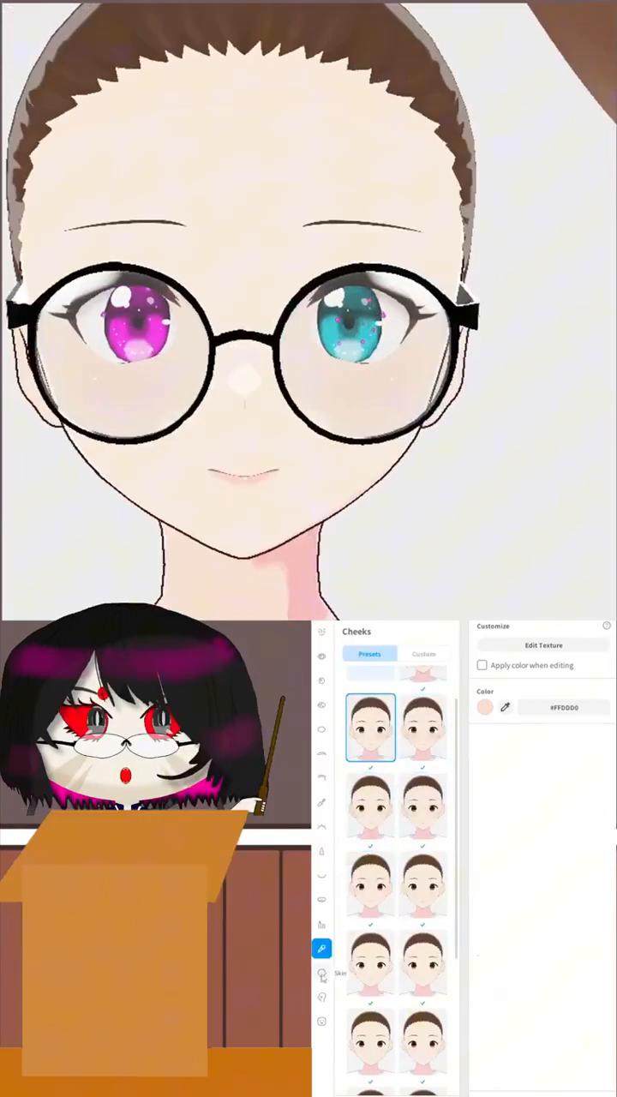
pyautogui.click(321, 972)
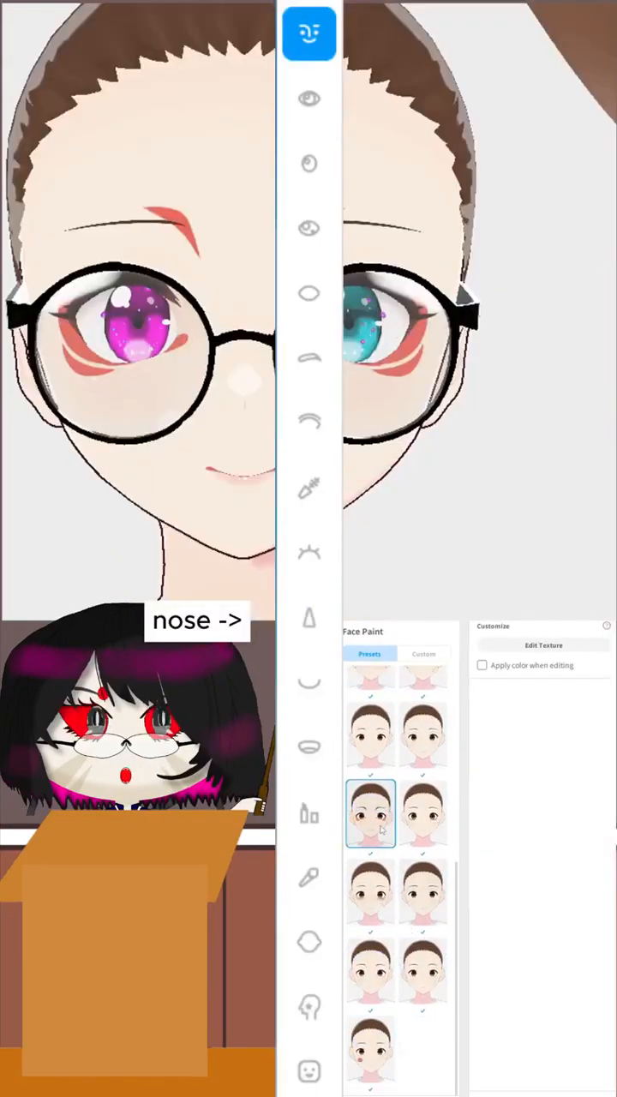
# Step: Make the under-eye face paint pink and apply a pink-tinted lip preset
pyautogui.click(543, 645)
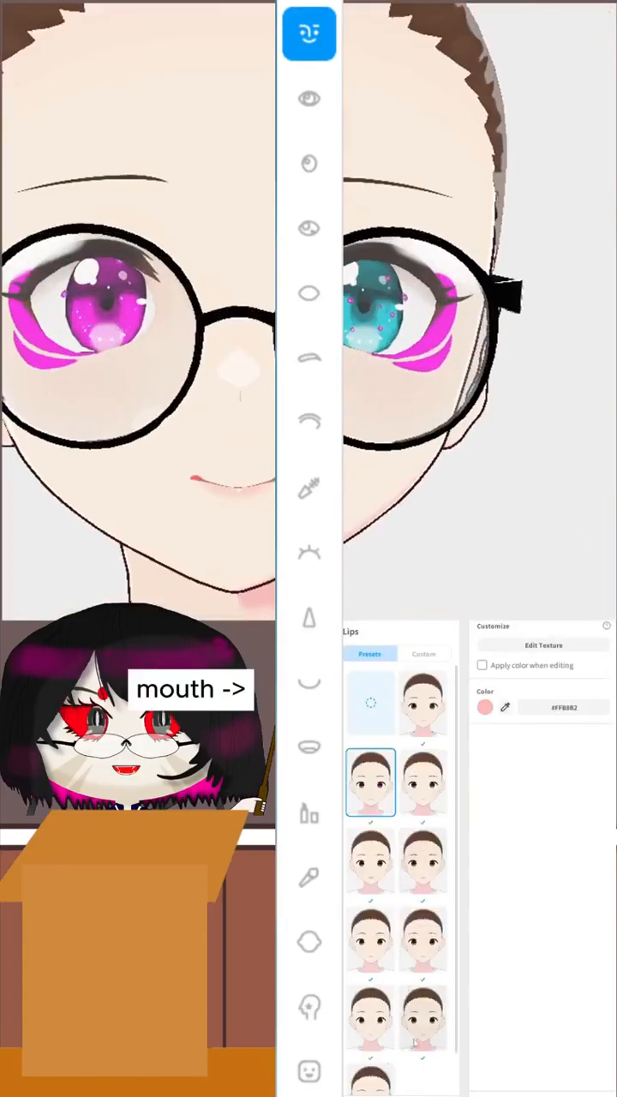
pyautogui.click(423, 704)
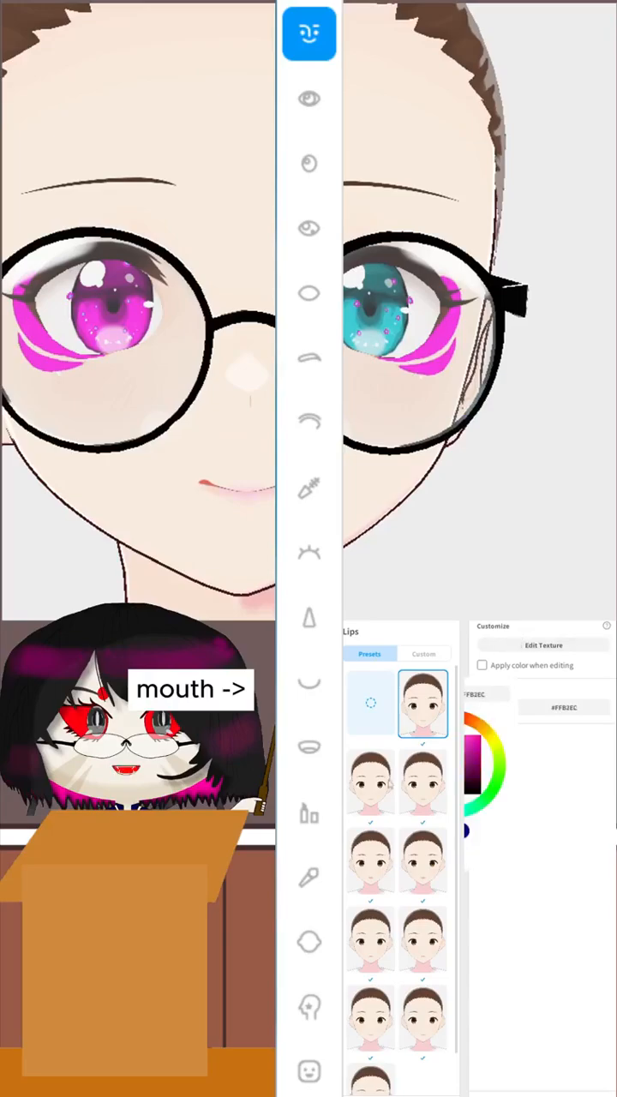